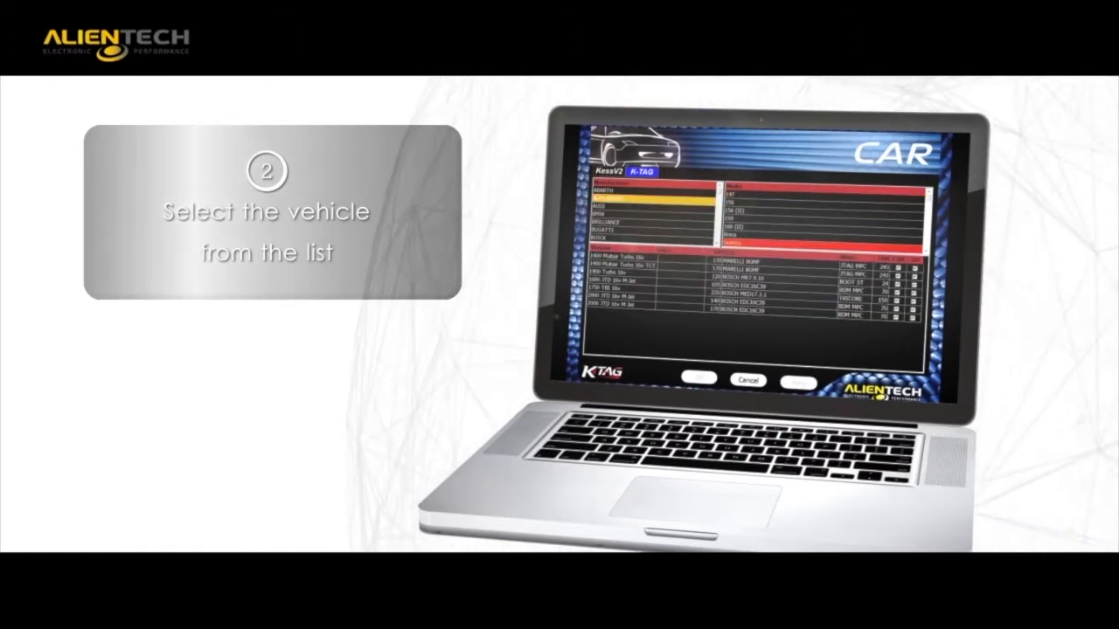
Select the Alfa Romeo 1750 TBi 16v row with the Bosch MED17.3.1 ECU.
click(752, 284)
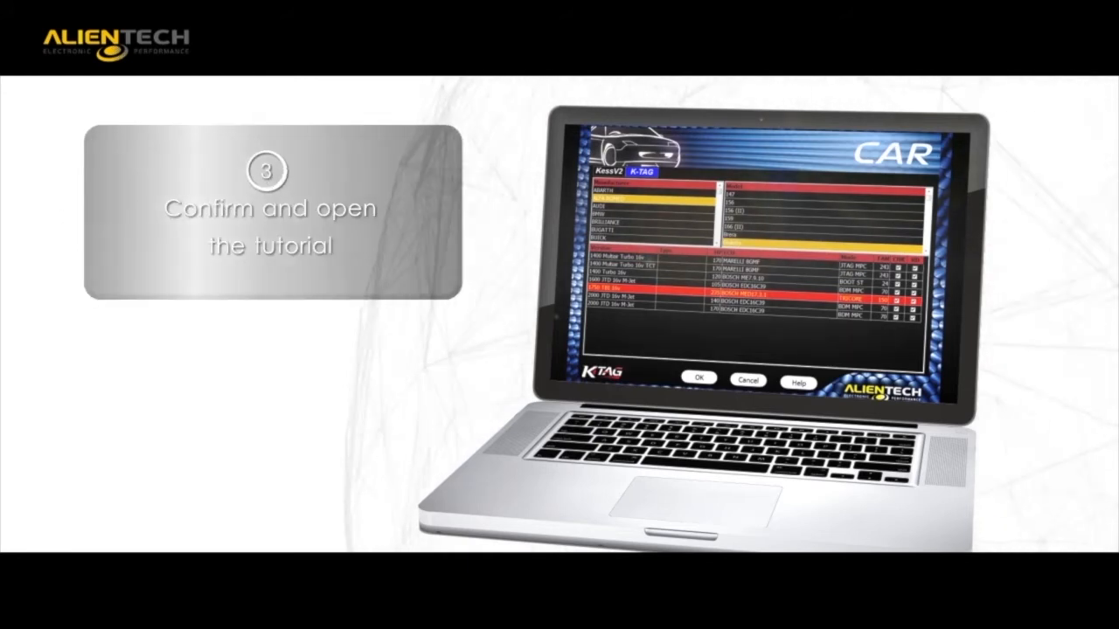
Confirm the vehicle, view its connection tutorial, and proceed to reading the TC1766 micro.
click(696, 379)
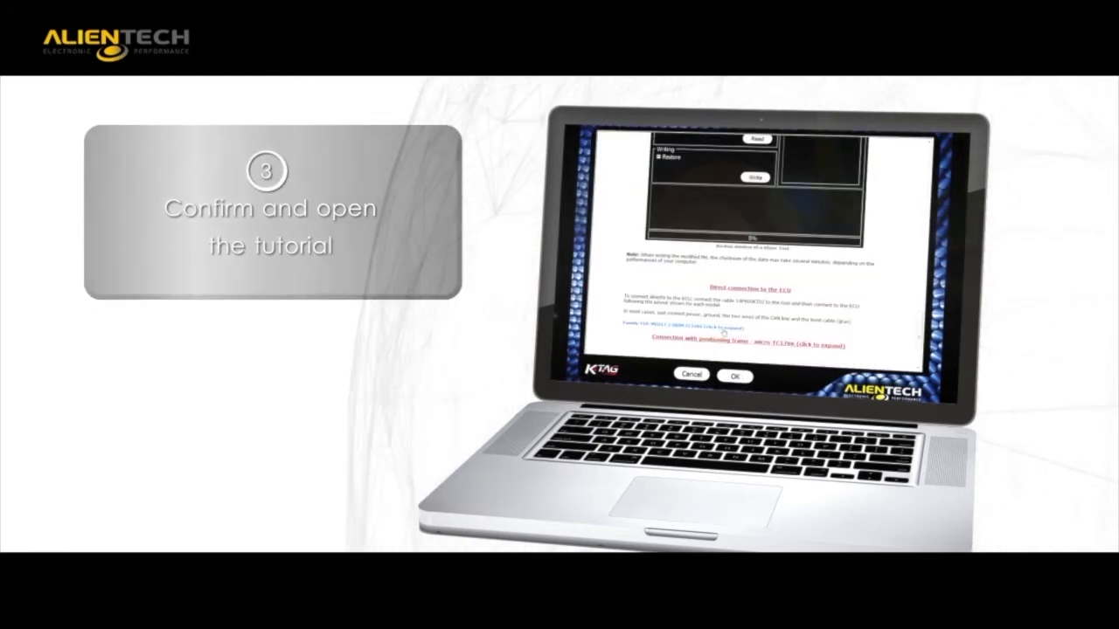
click(735, 376)
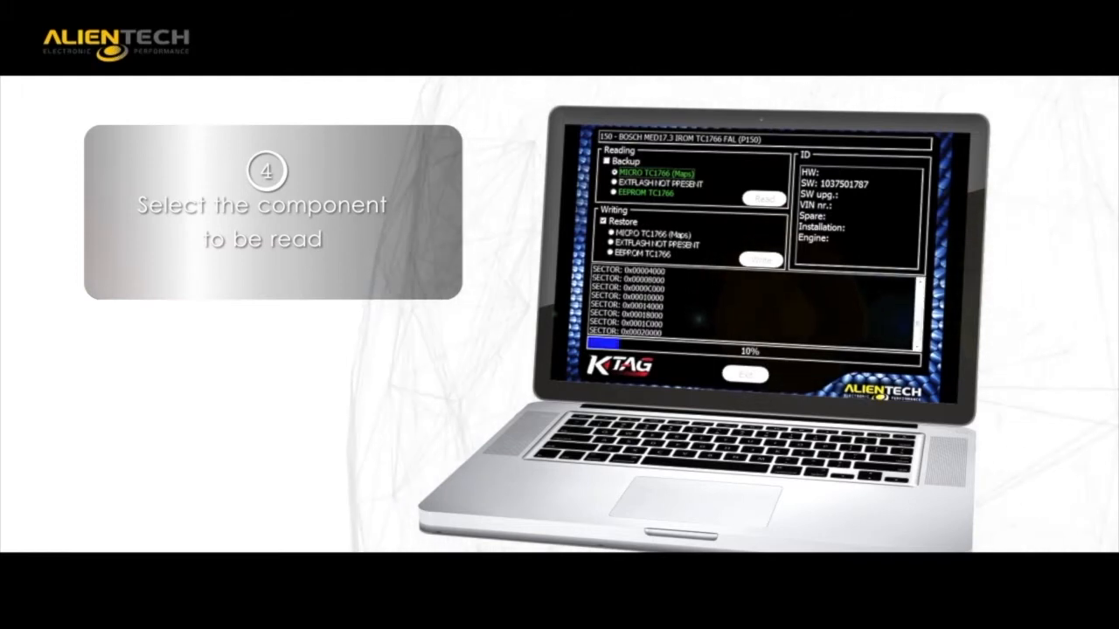